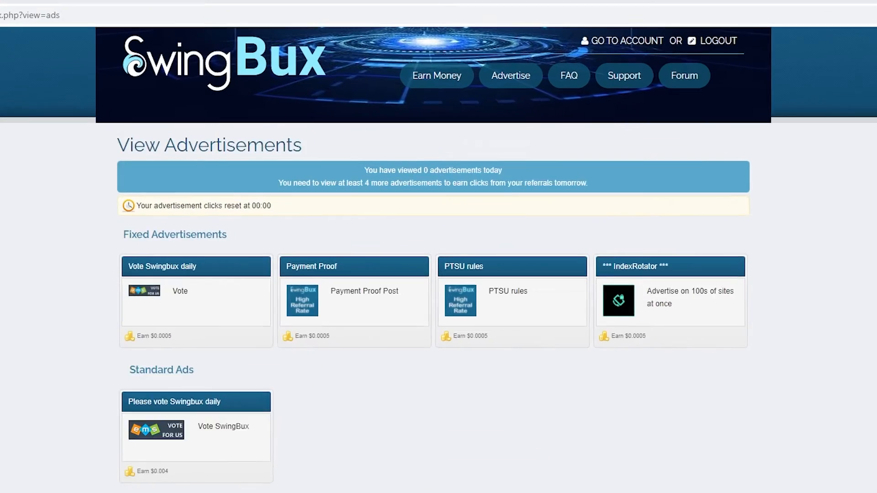
# - Choose ClixGrid from the Earn Money menu to open the picture-grid game
pyautogui.click(436, 75)
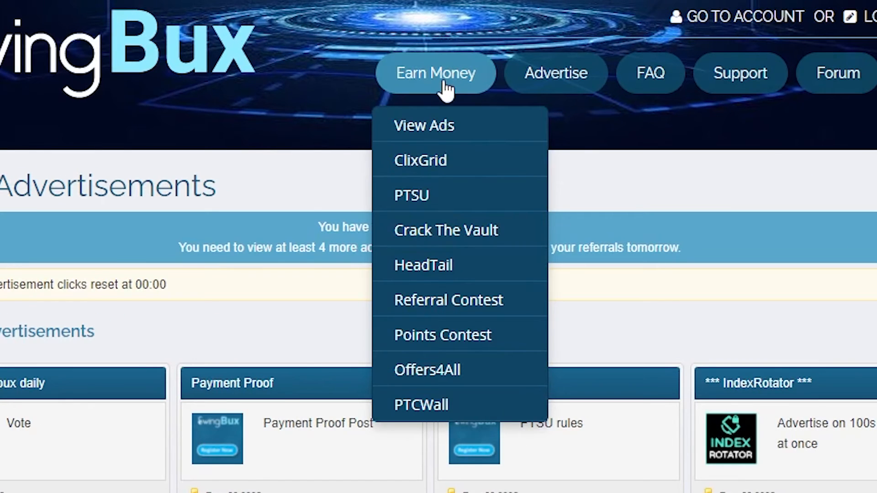
pyautogui.moveTo(464, 167)
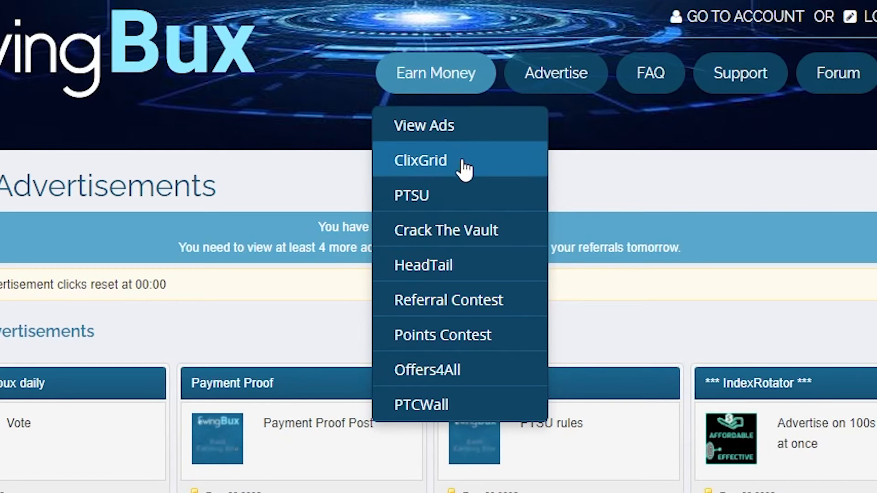
pyautogui.click(420, 161)
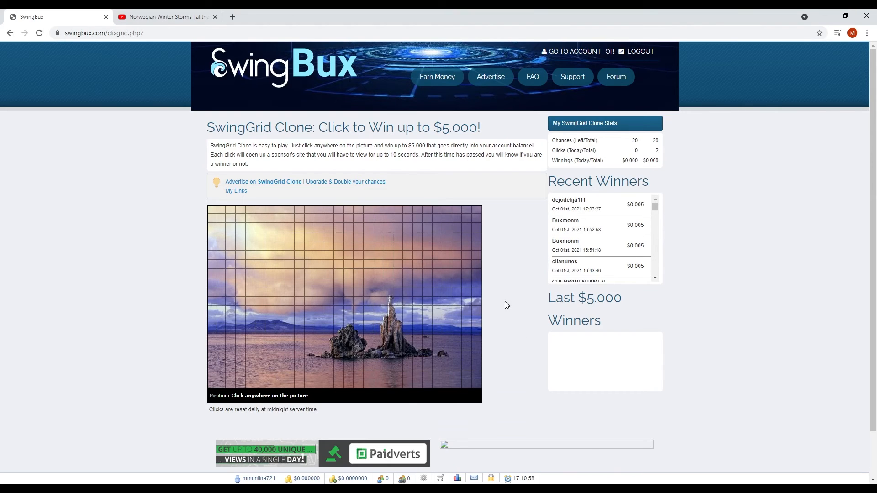
pyautogui.moveTo(333, 368)
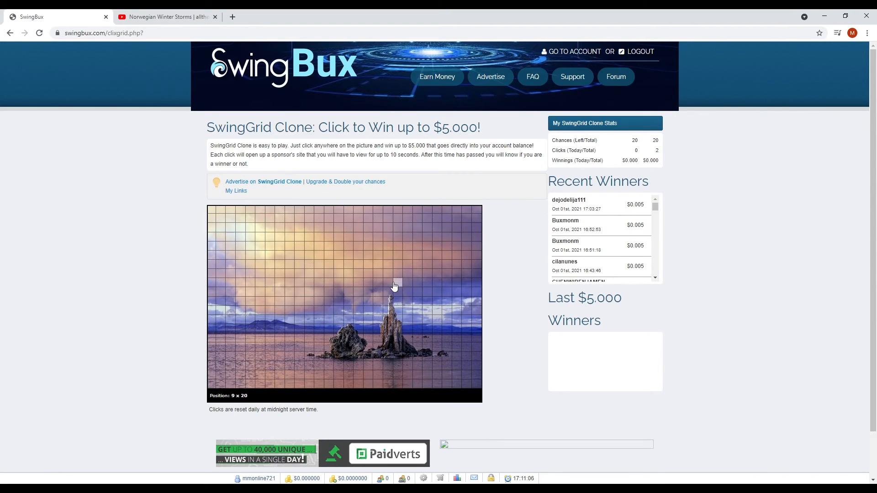
# - Reopen the Earn Money dropdown while all 20 ClixGrid chances remain
pyautogui.click(392, 283)
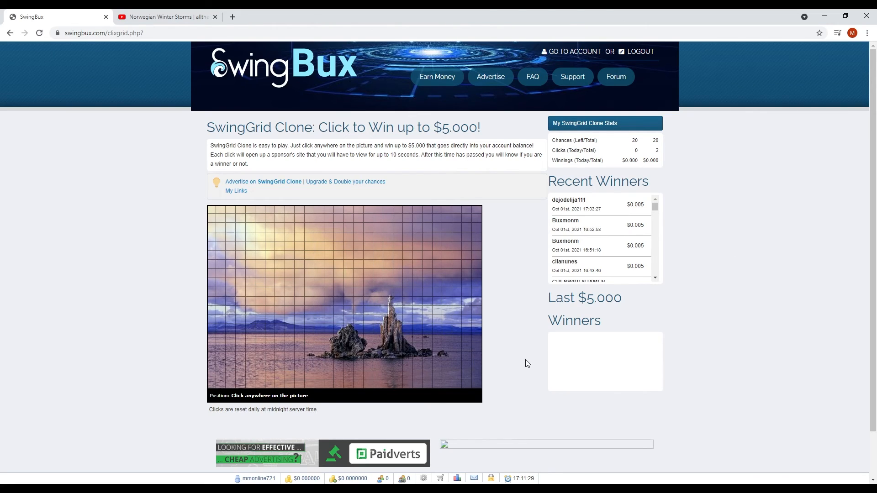
pyautogui.click(437, 76)
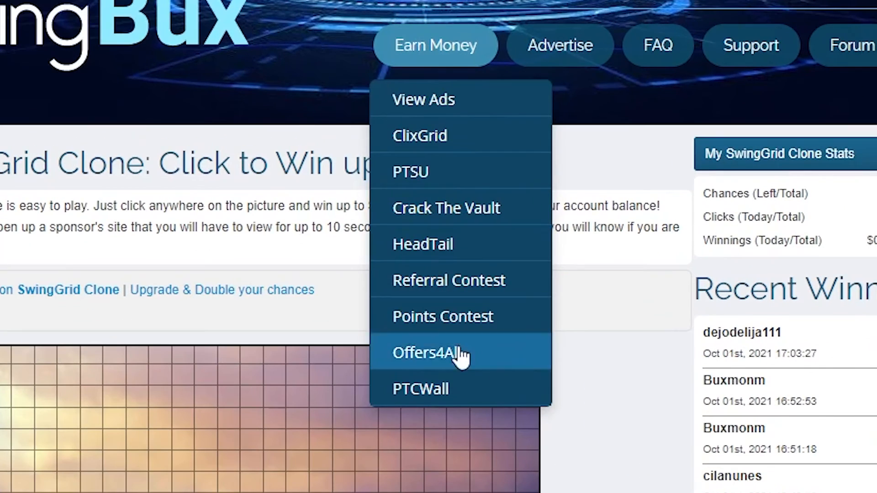
pyautogui.moveTo(378, 274)
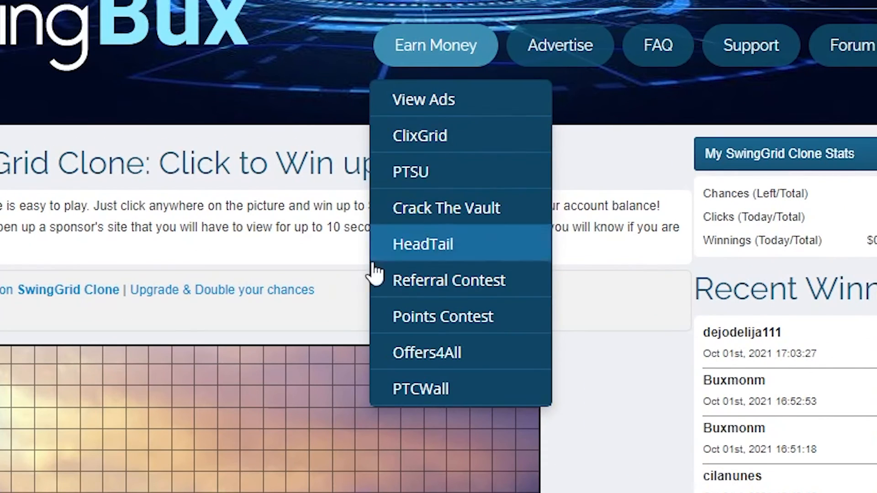